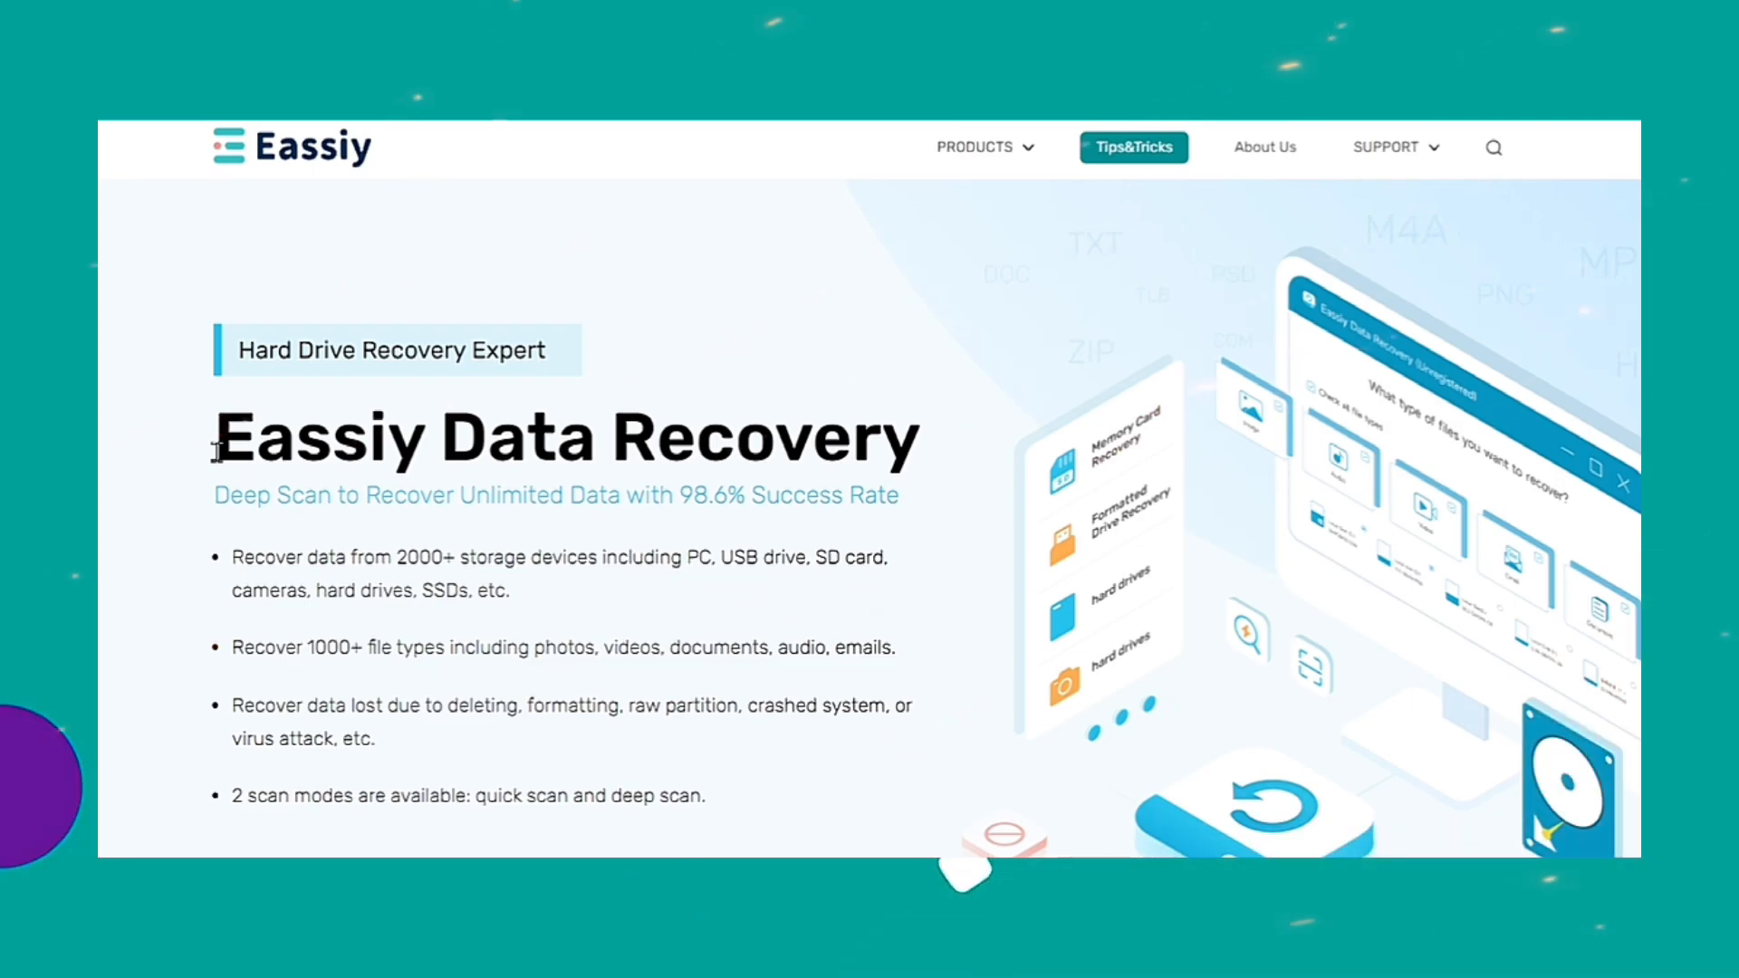
Choose Local Disk under Hard Disk Drives and start scanning it for all file types.
{"action": "scroll", "scroll_direction": "down", "scroll_amount": 3}
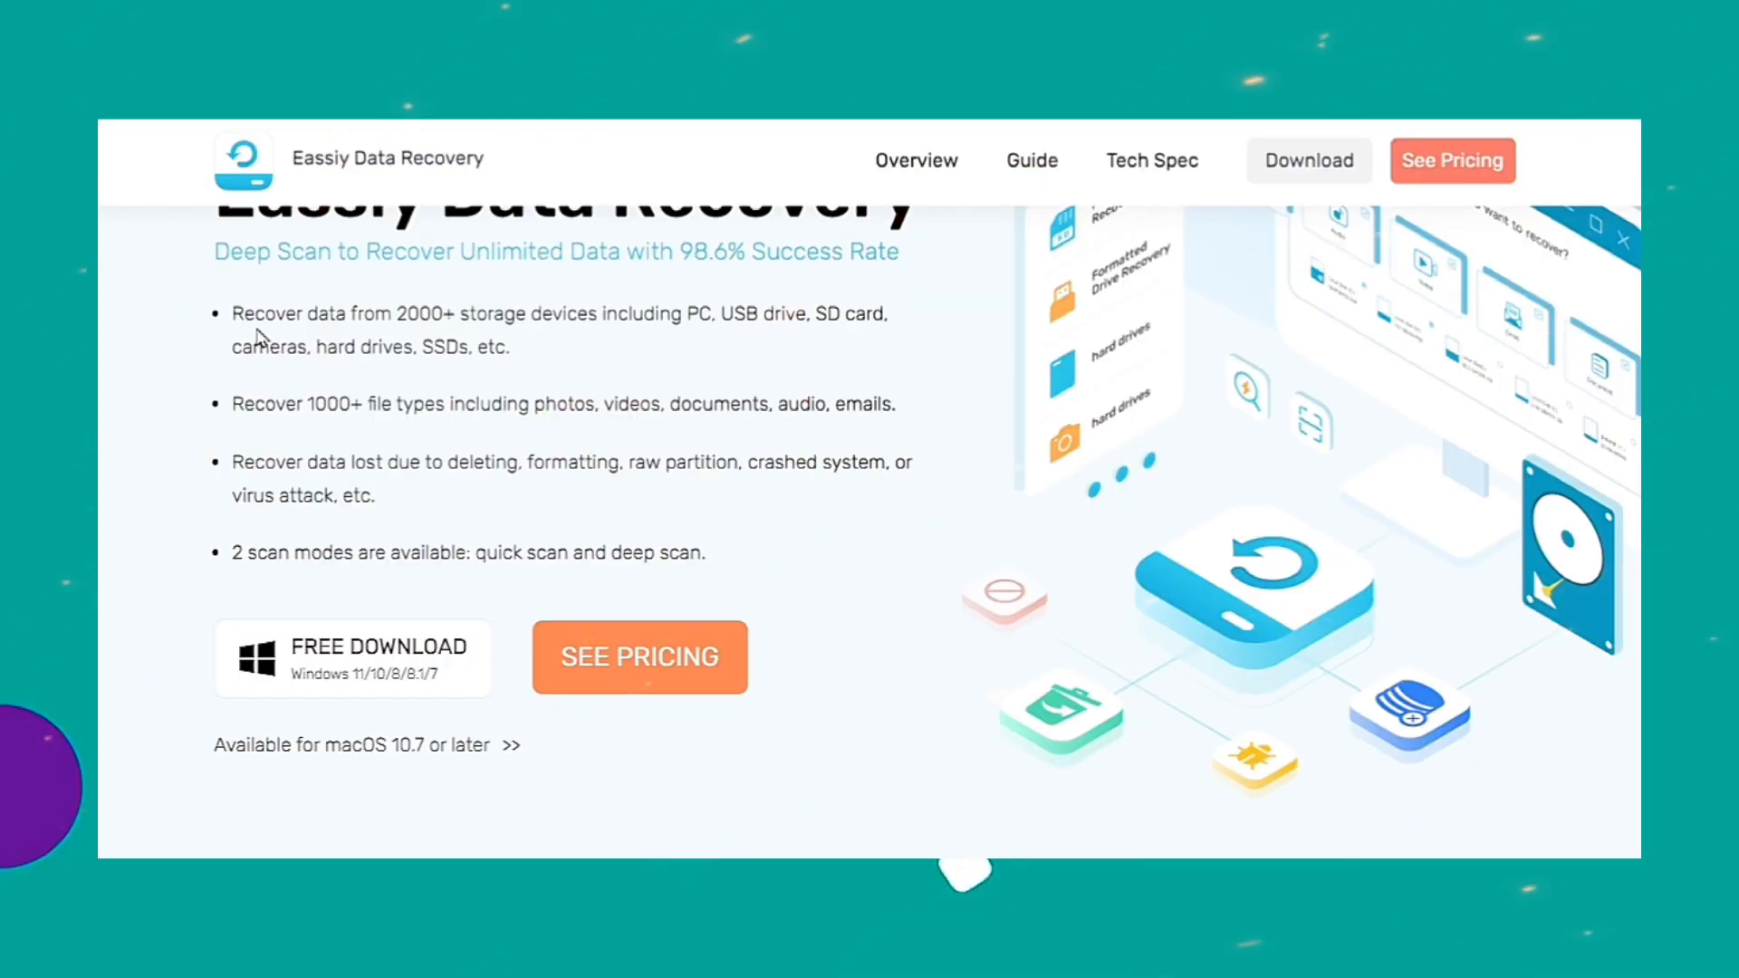
{"action": "scroll", "scroll_direction": "down", "scroll_amount": 3}
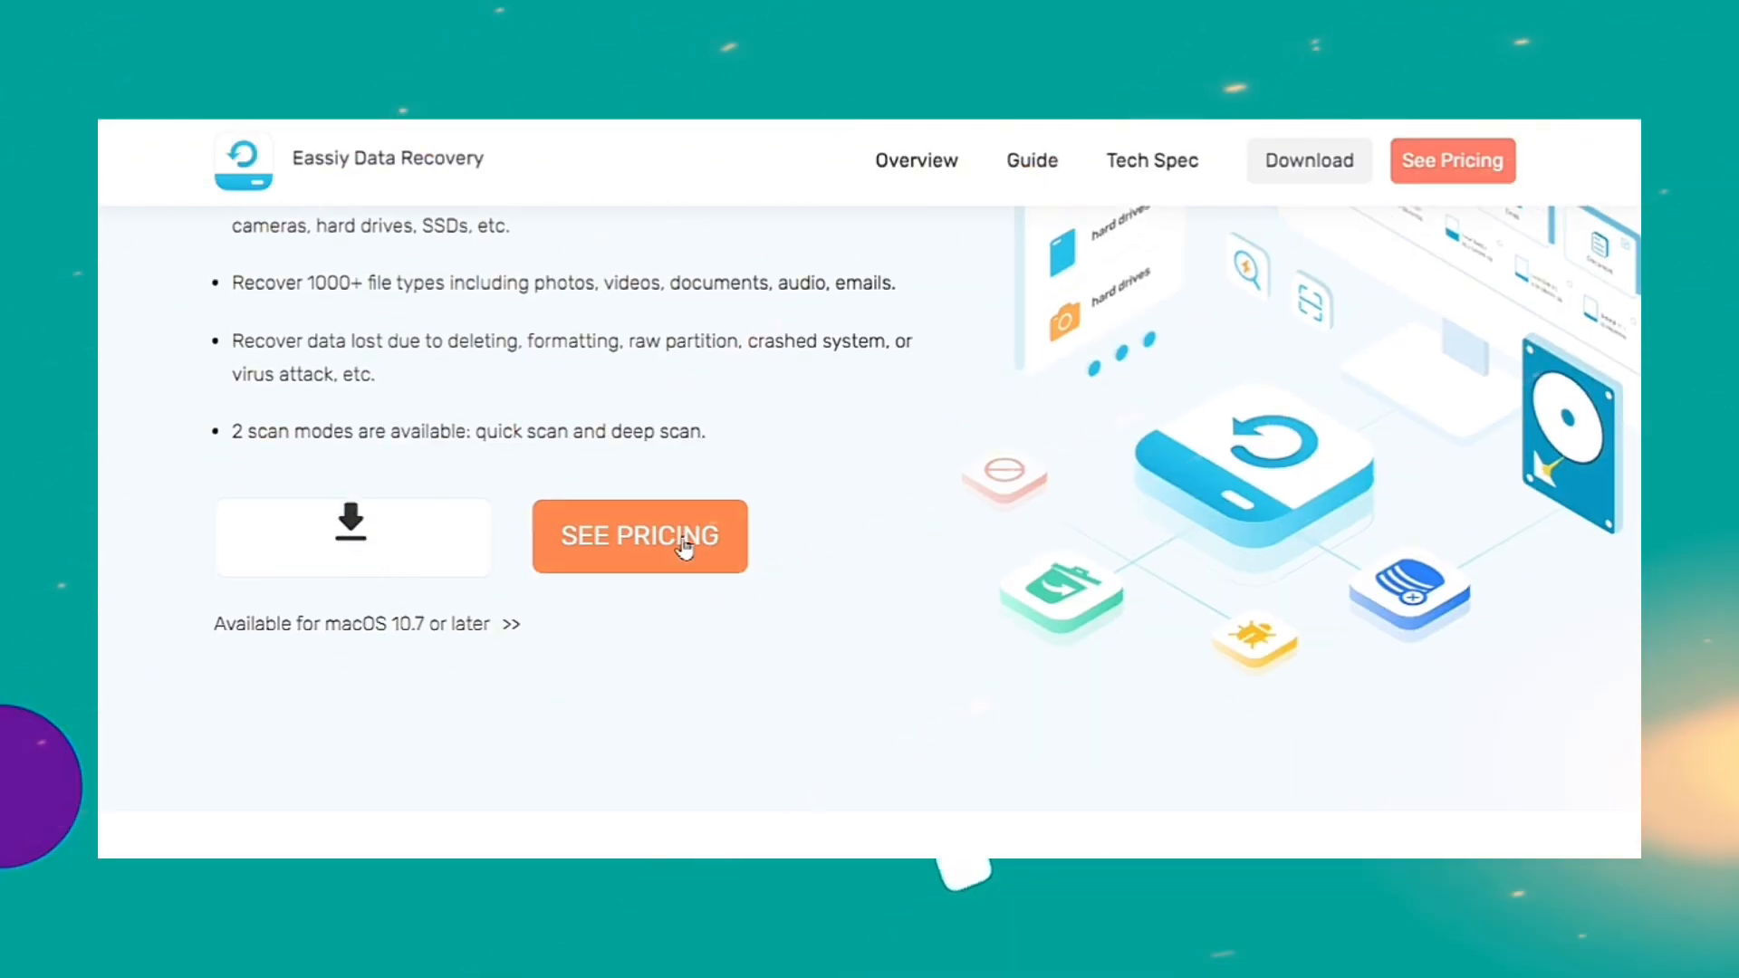
{"action": "mouse_move", "coordinate": [350, 554]}
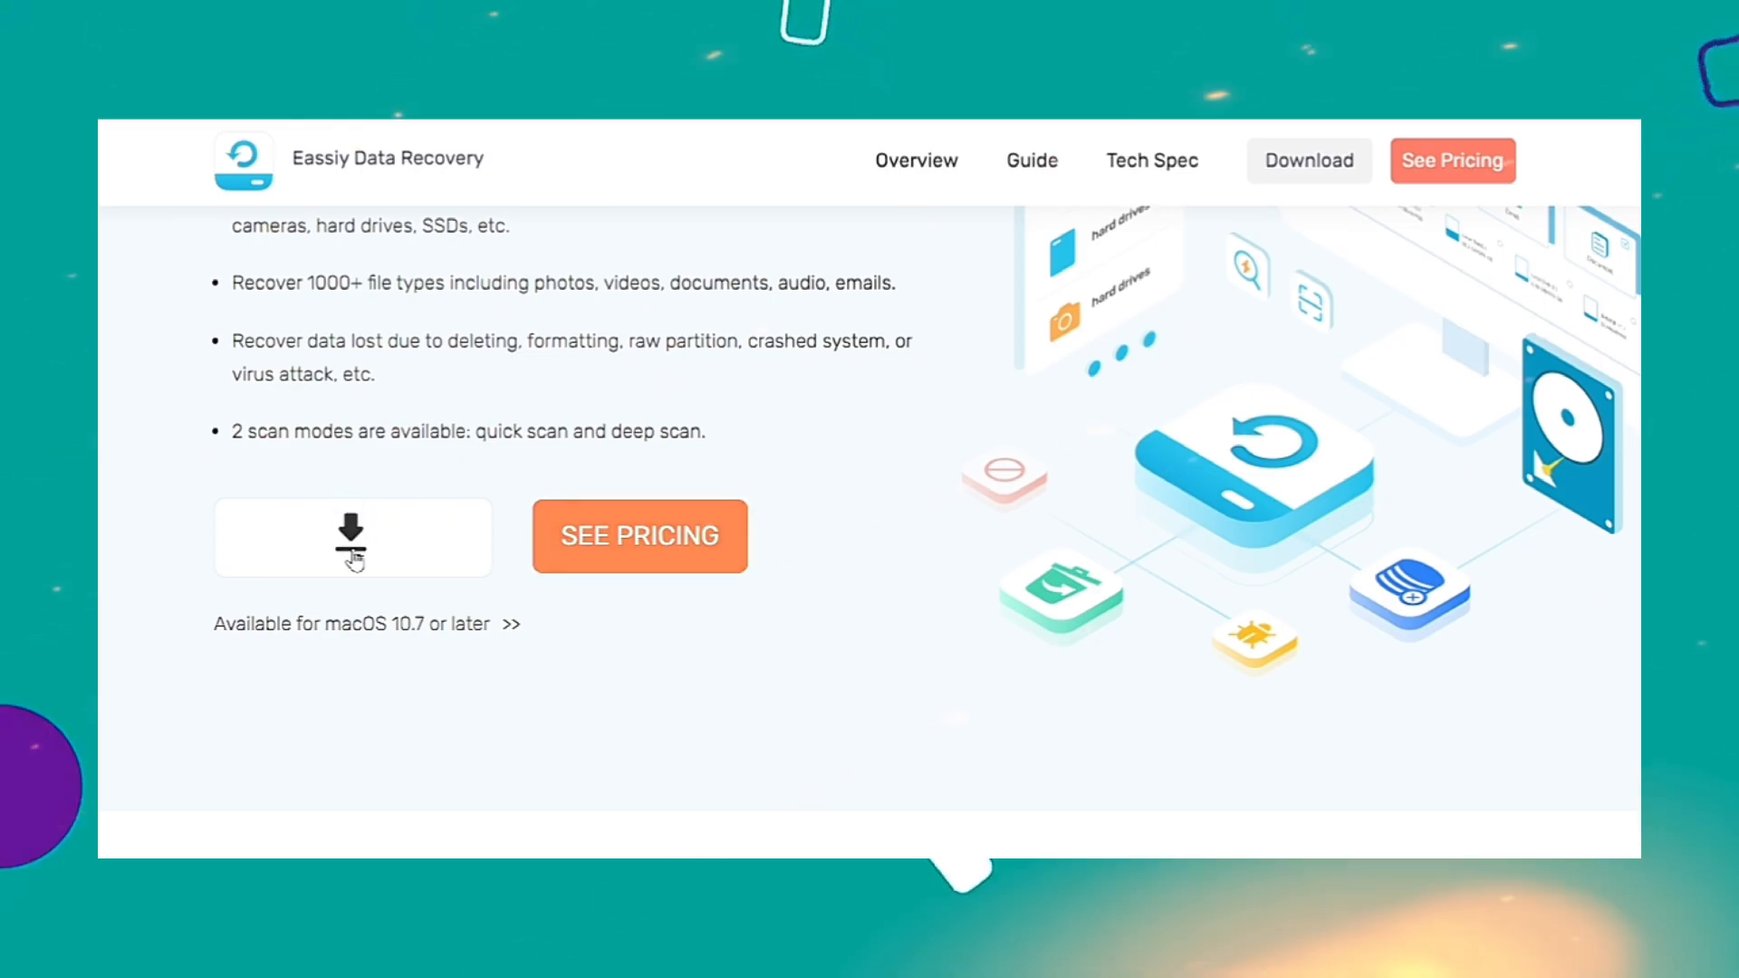
{"action": "scroll", "scroll_direction": "down", "scroll_amount": 3}
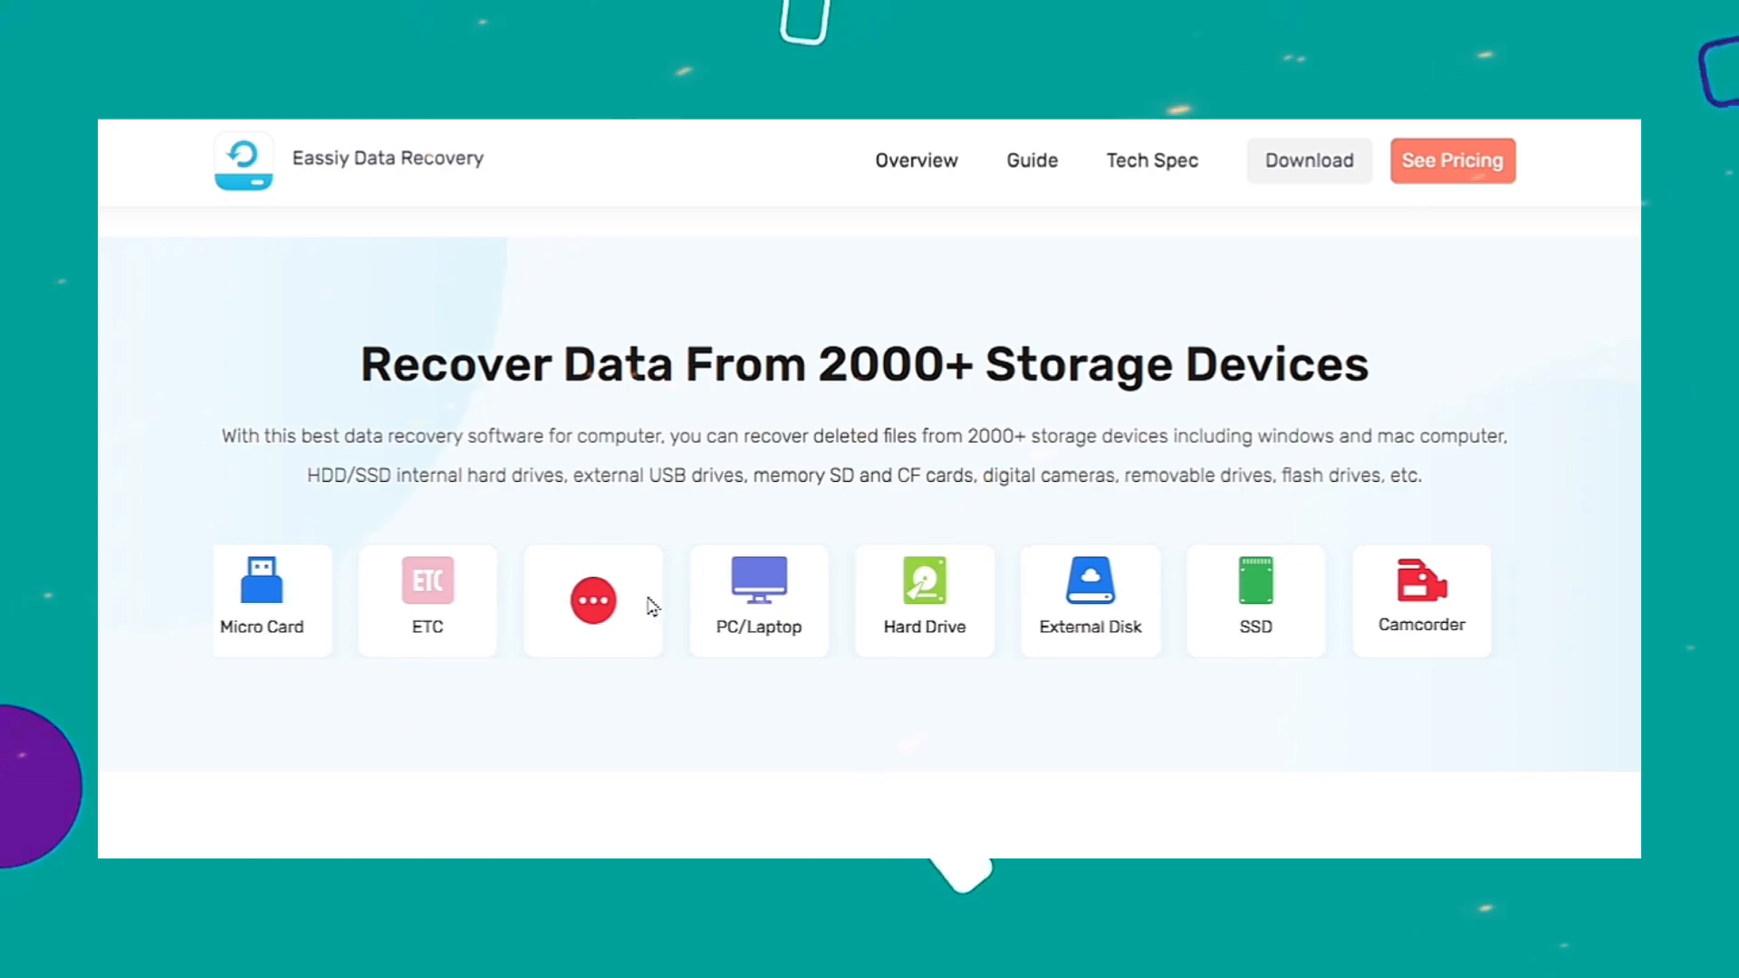
{"action": "scroll", "scroll_direction": "right", "scroll_amount": 3}
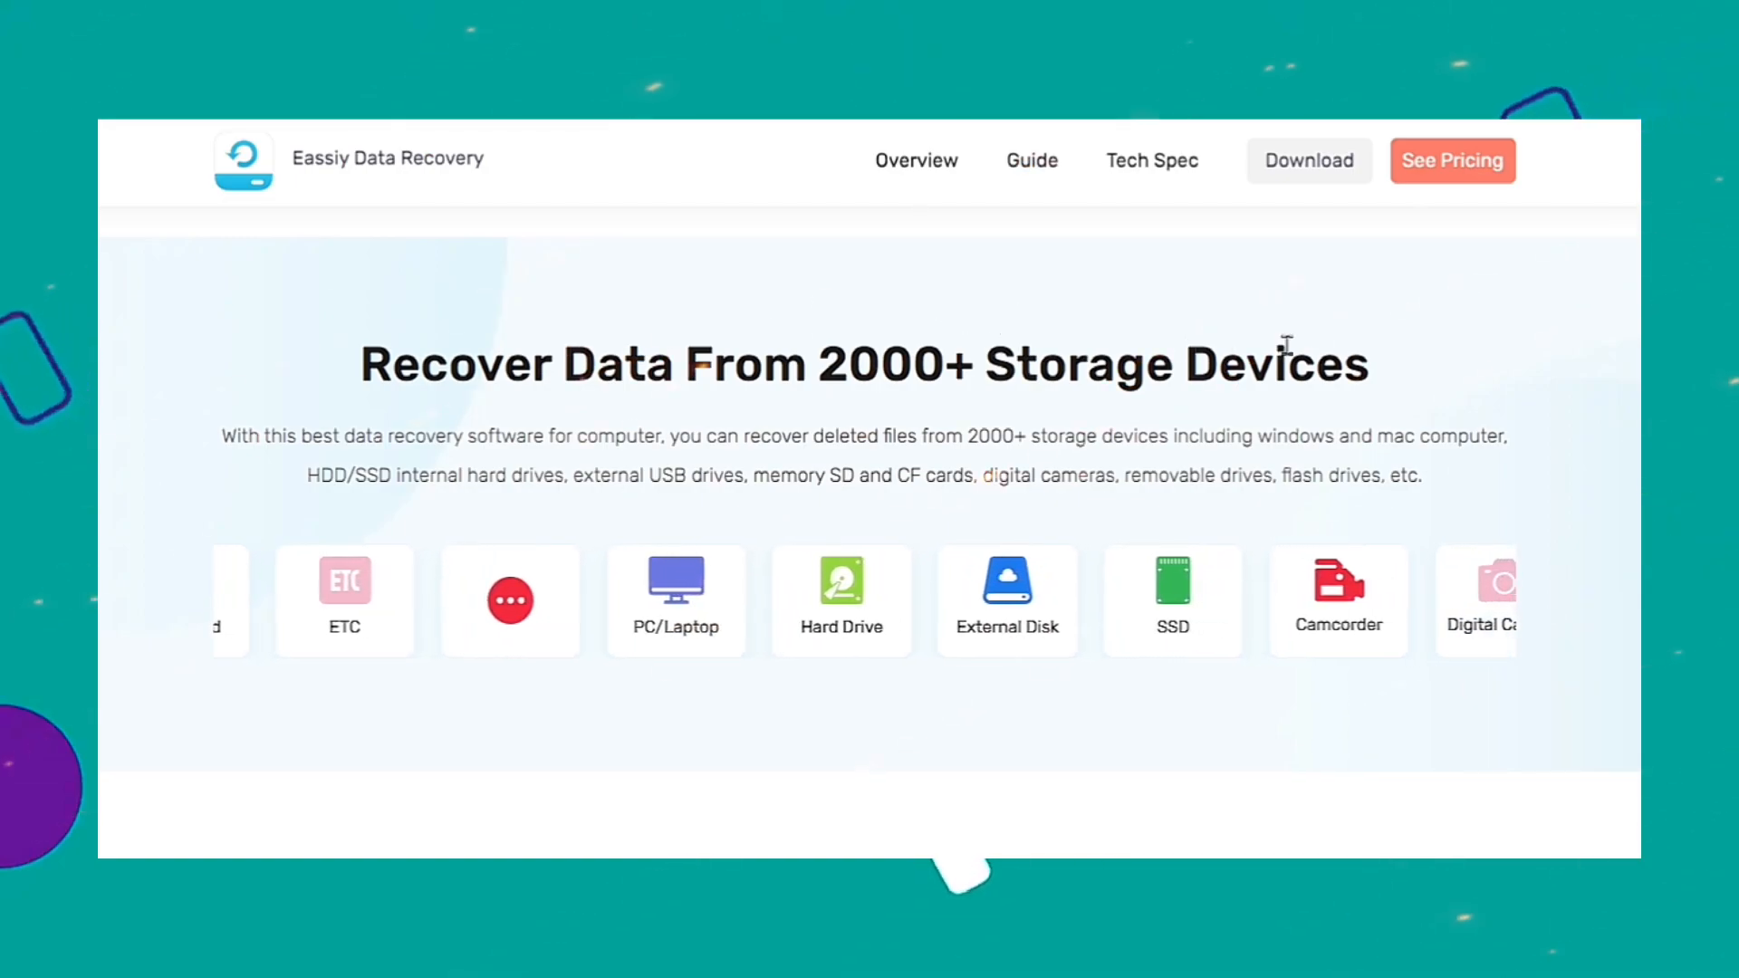
{"action": "scroll", "scroll_direction": "down", "scroll_amount": 3}
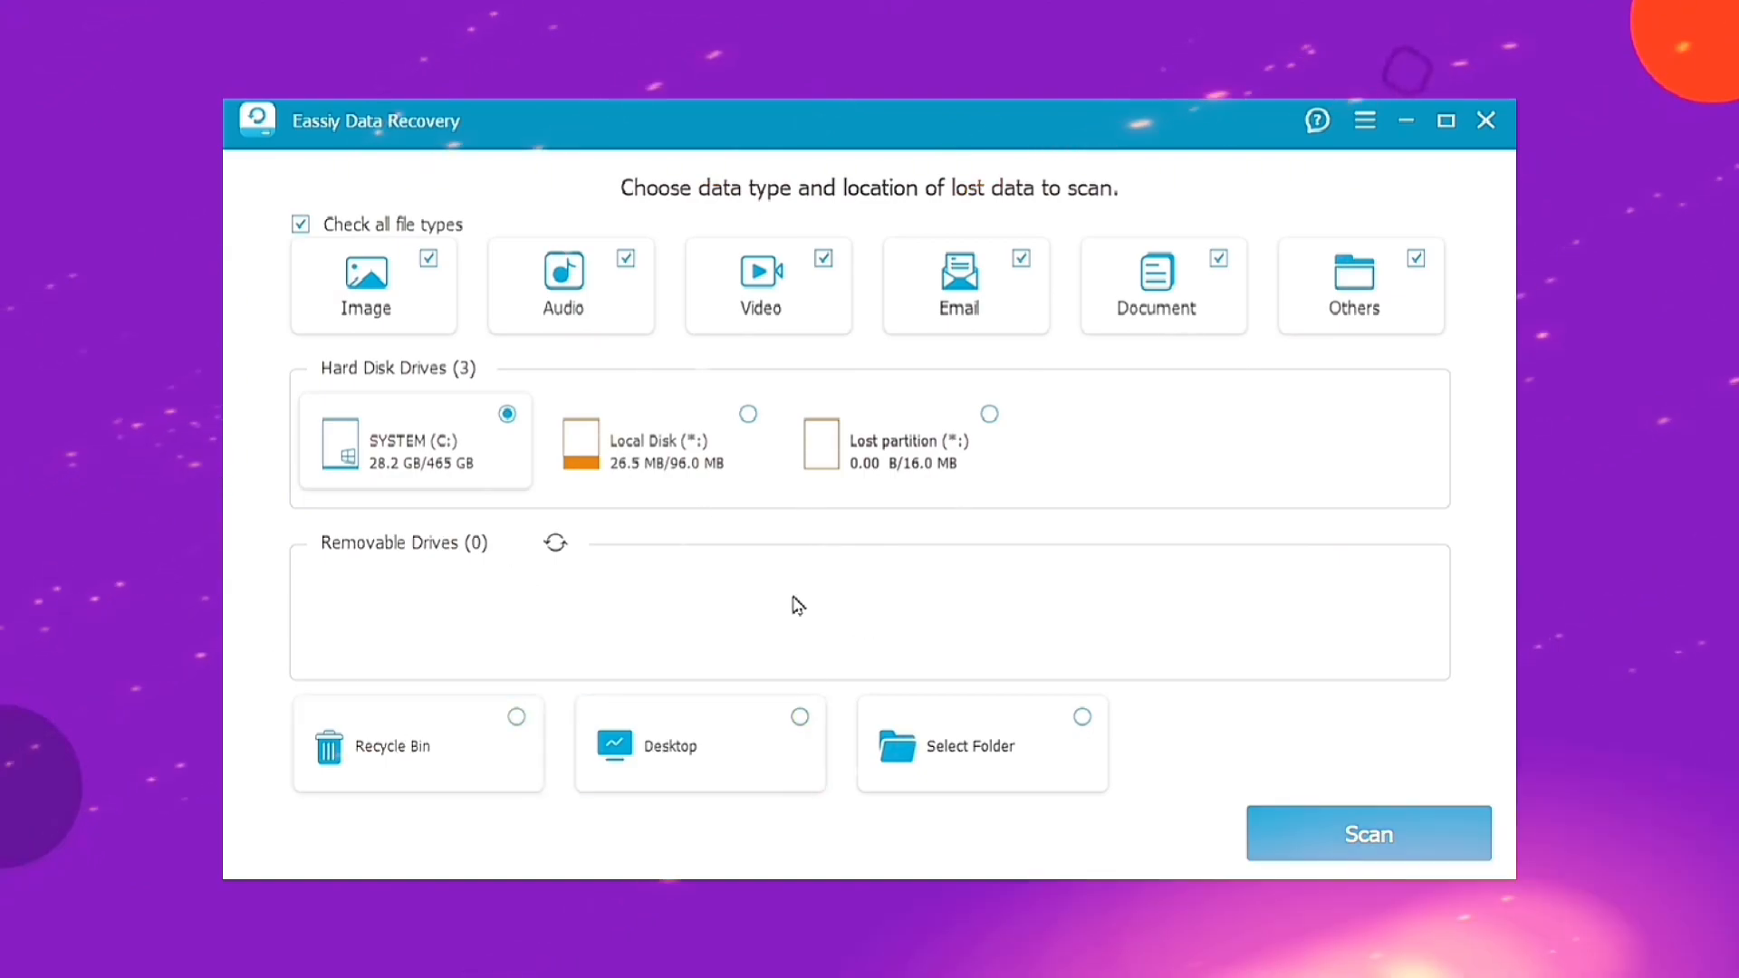
{"action": "left_click", "coordinate": [746, 413]}
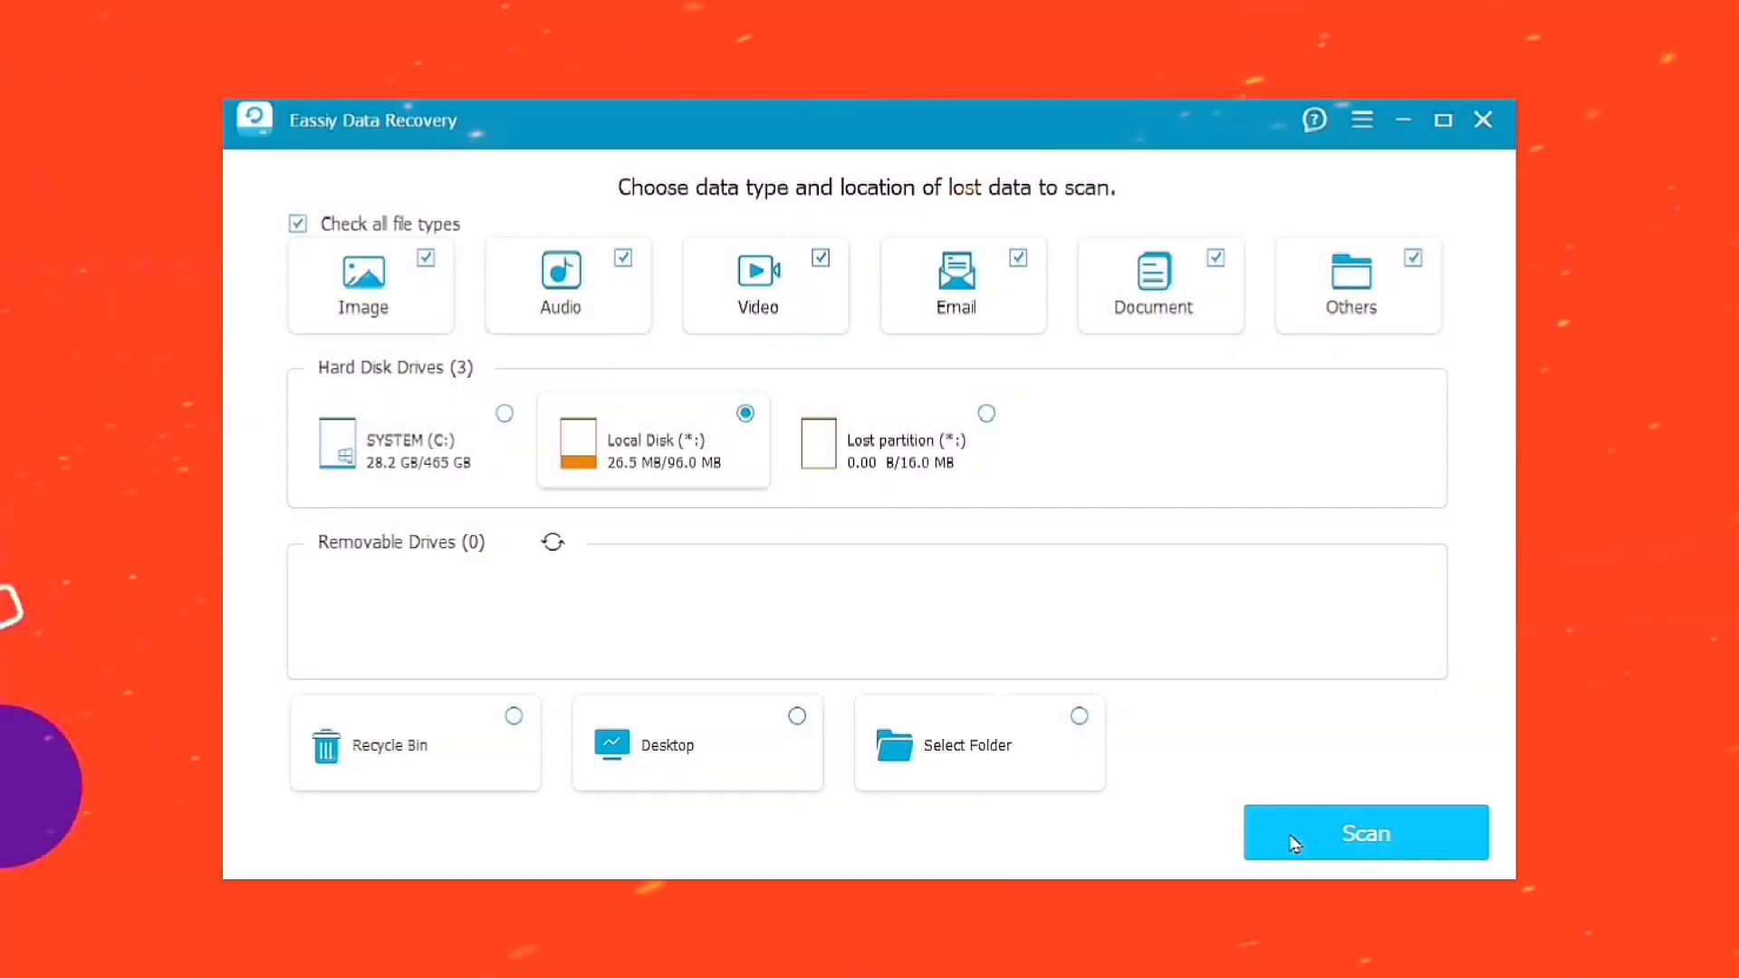
{"action": "left_click", "coordinate": [1366, 833]}
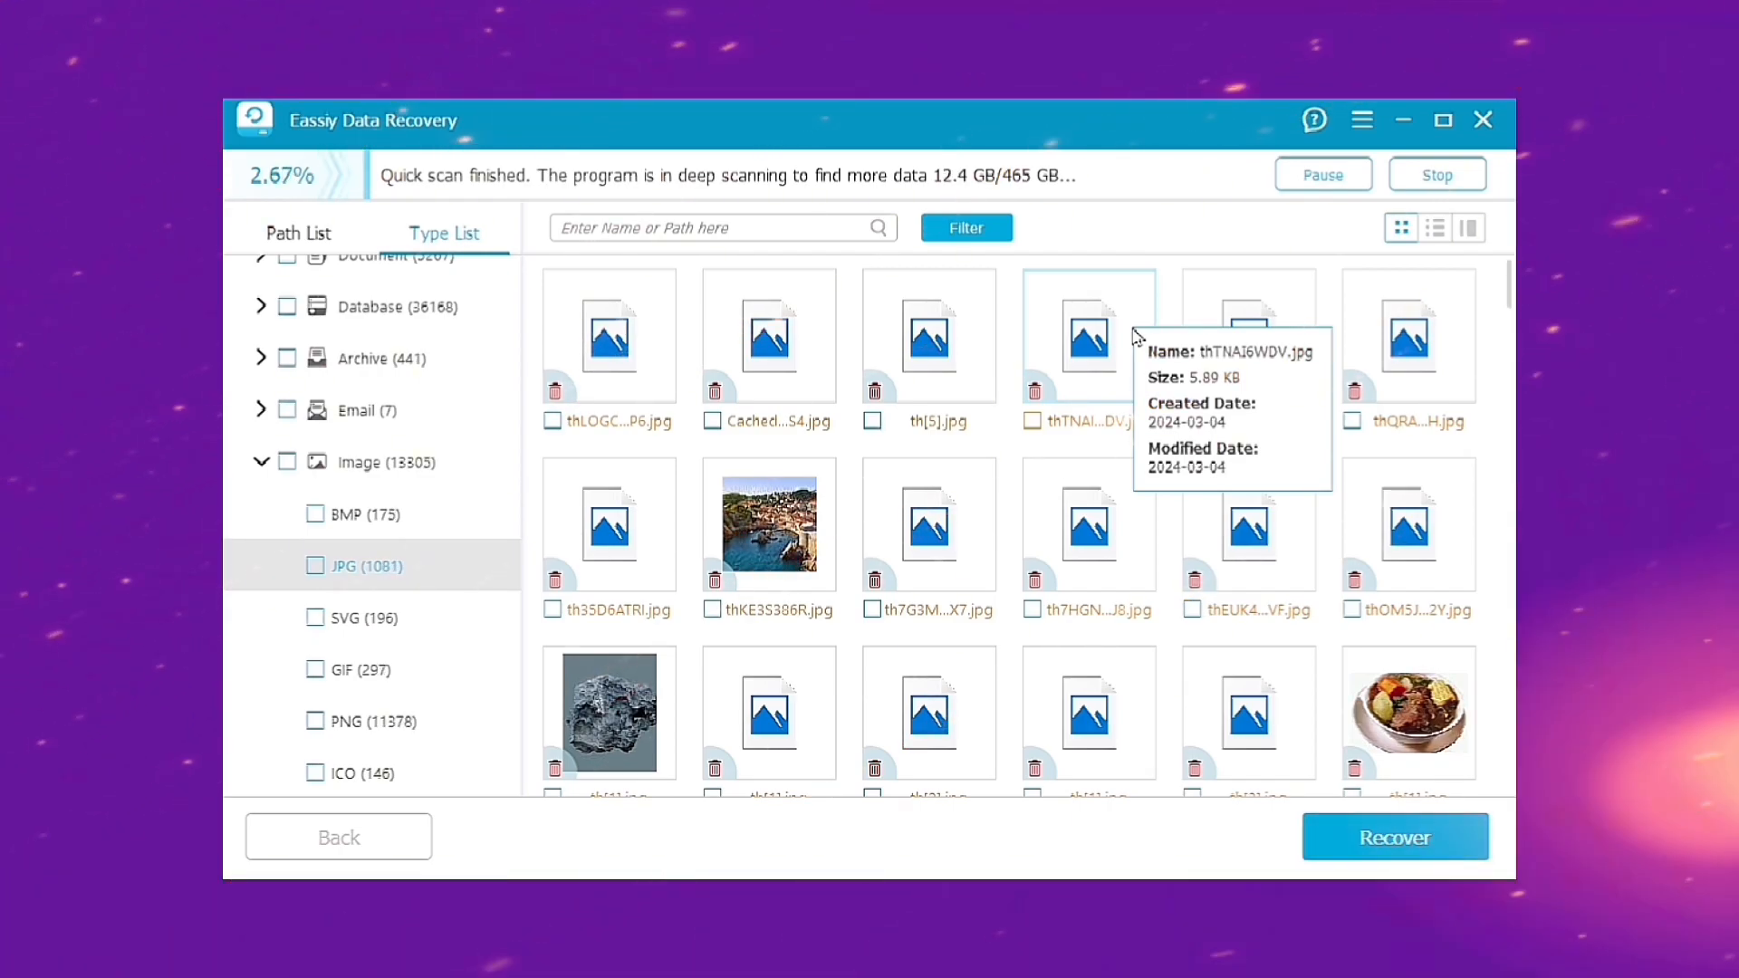
{"action": "mouse_move", "coordinate": [793, 475]}
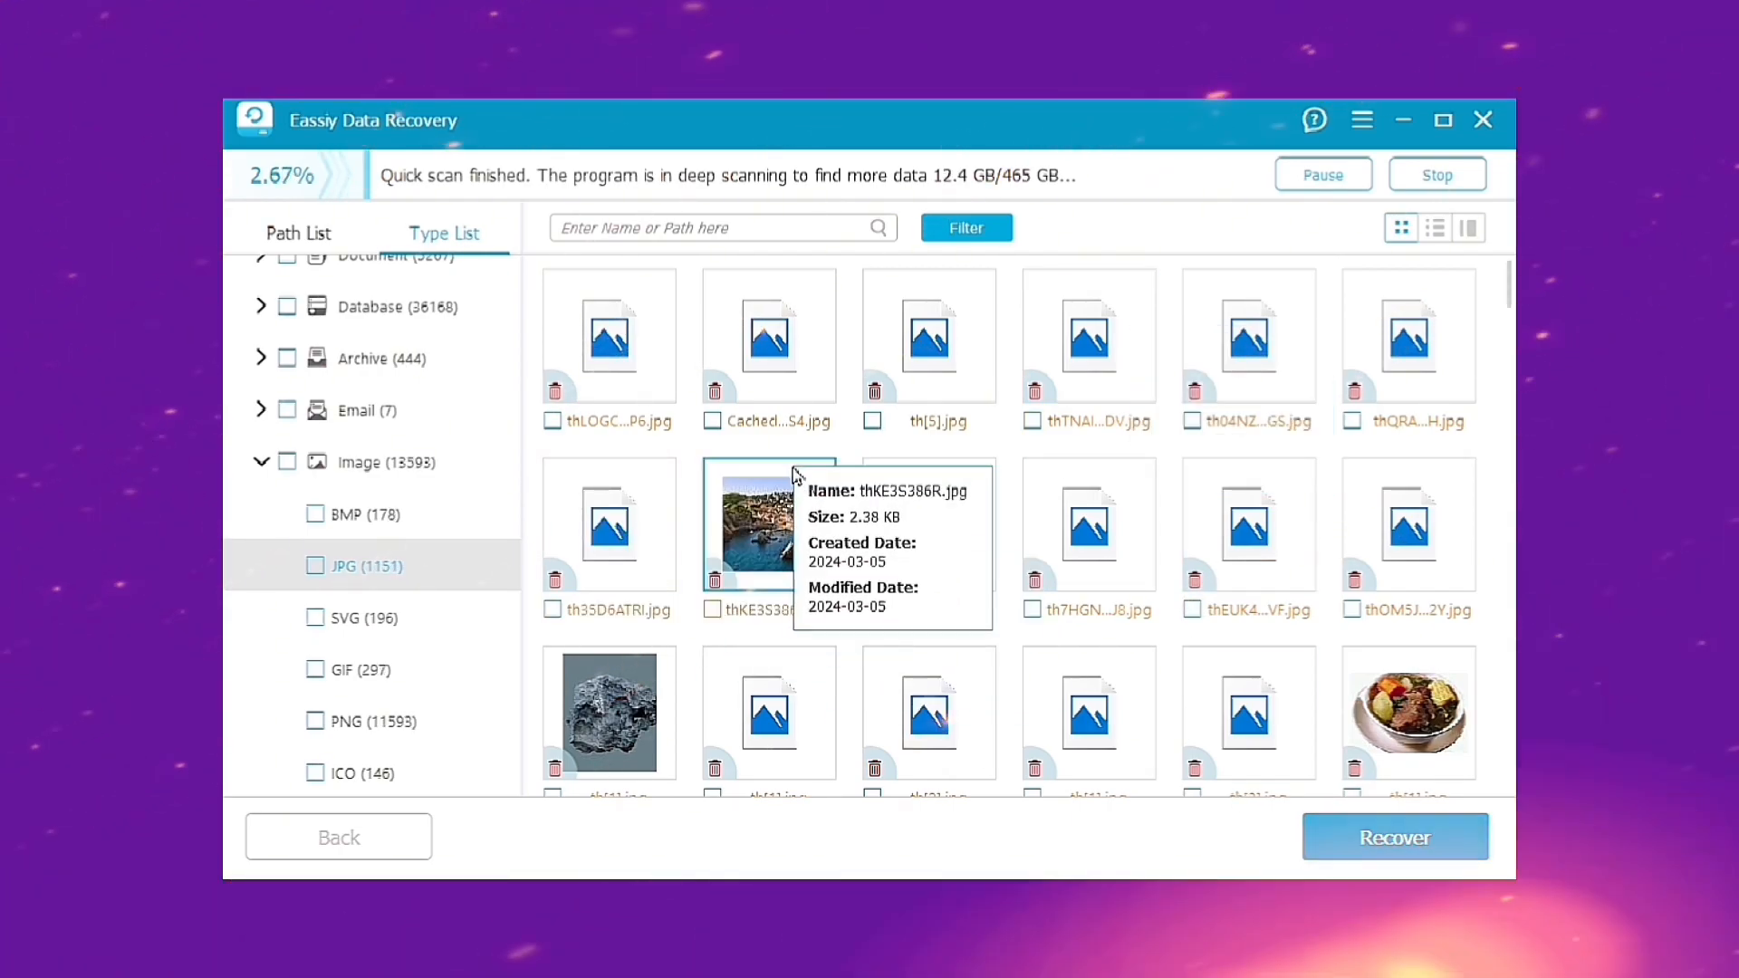
Preview found JPG images, then recover the 281 selected video files to the PC.
{"action": "double_click", "coordinate": [768, 525]}
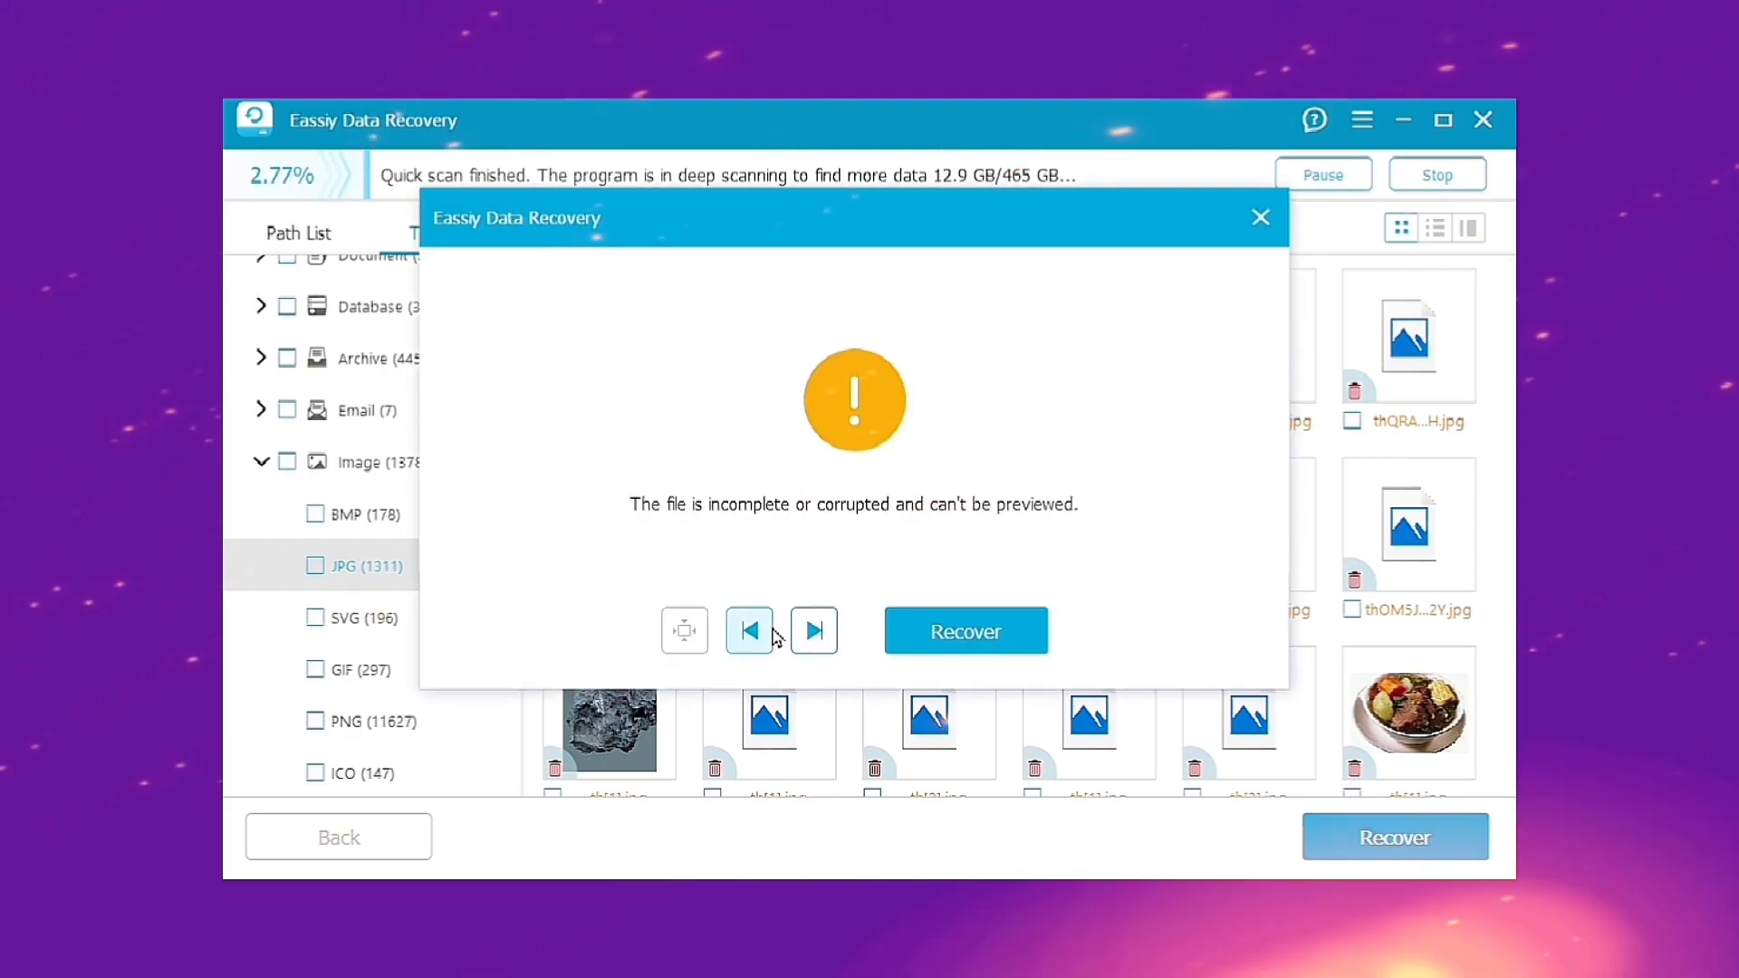
{"action": "left_click", "coordinate": [813, 630]}
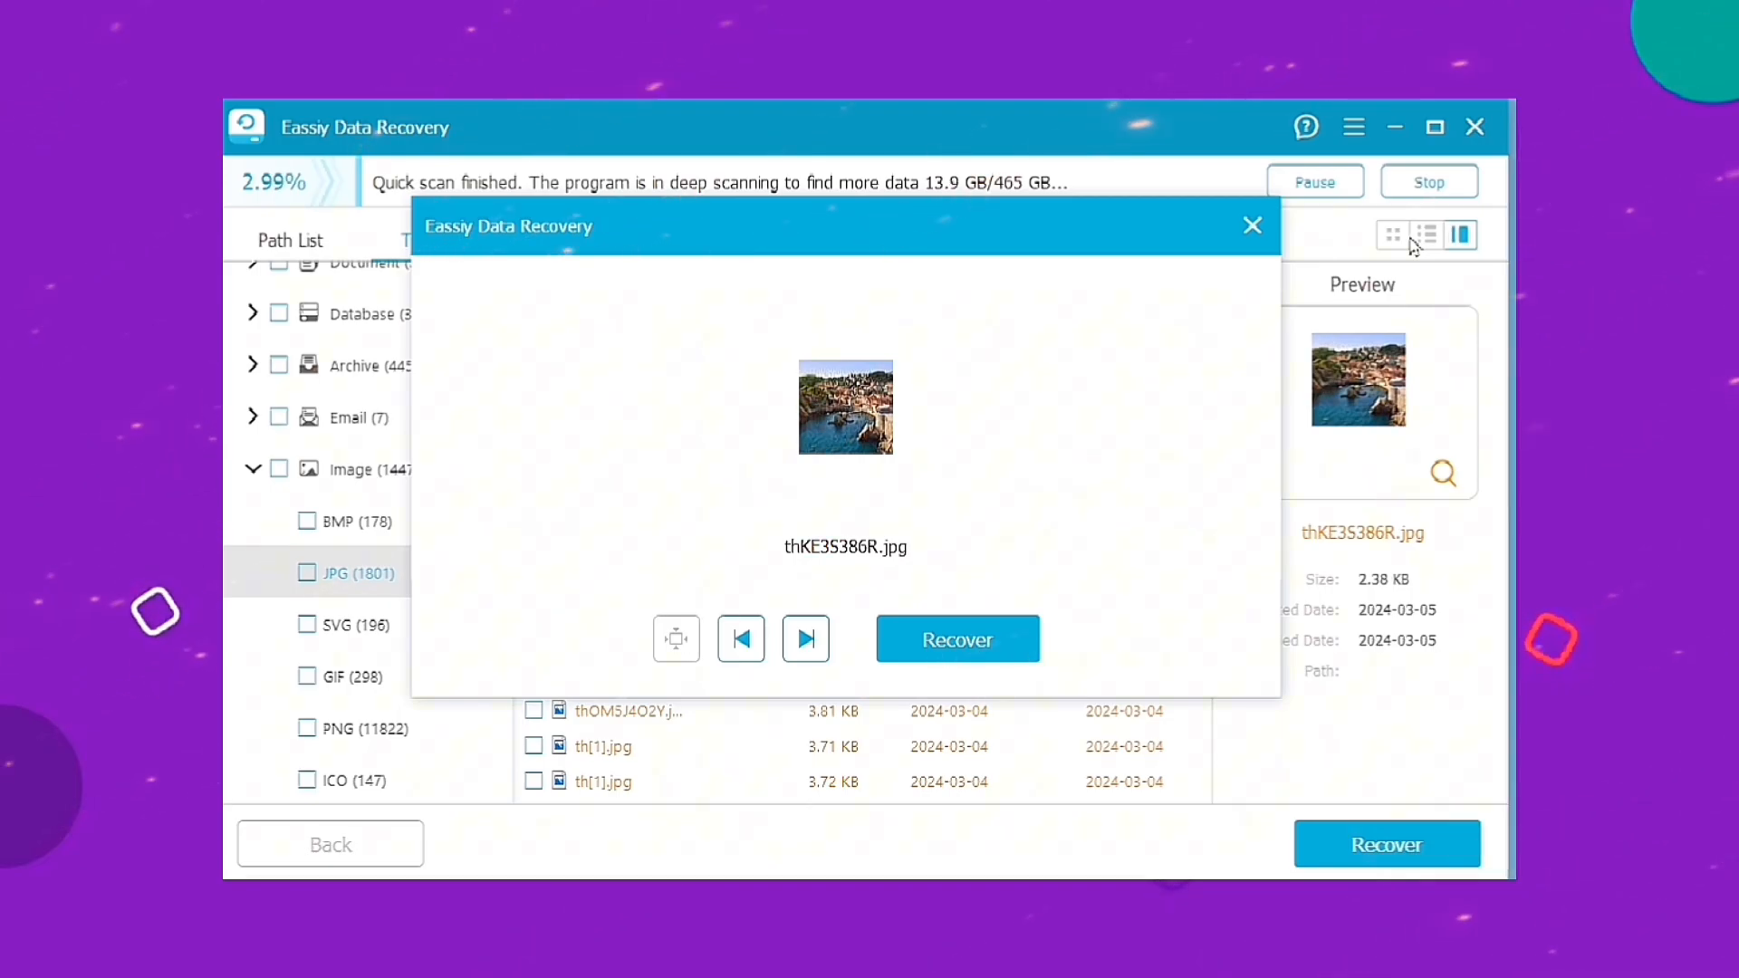
{"action": "left_click", "coordinate": [957, 638]}
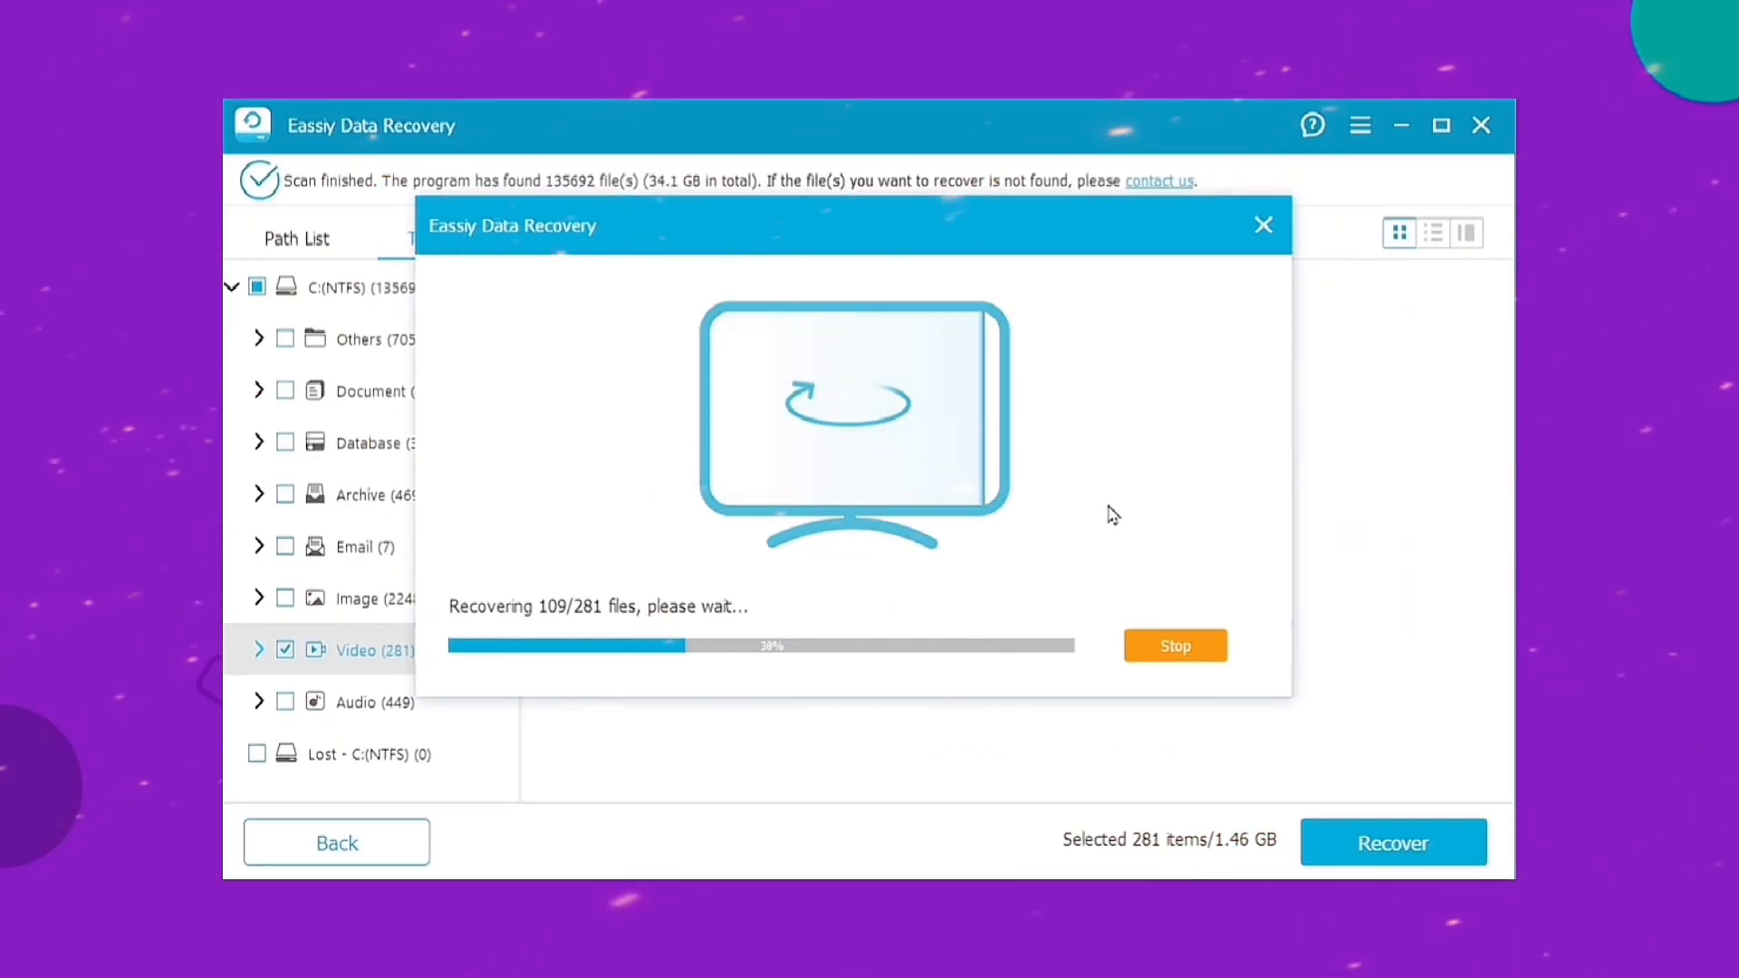